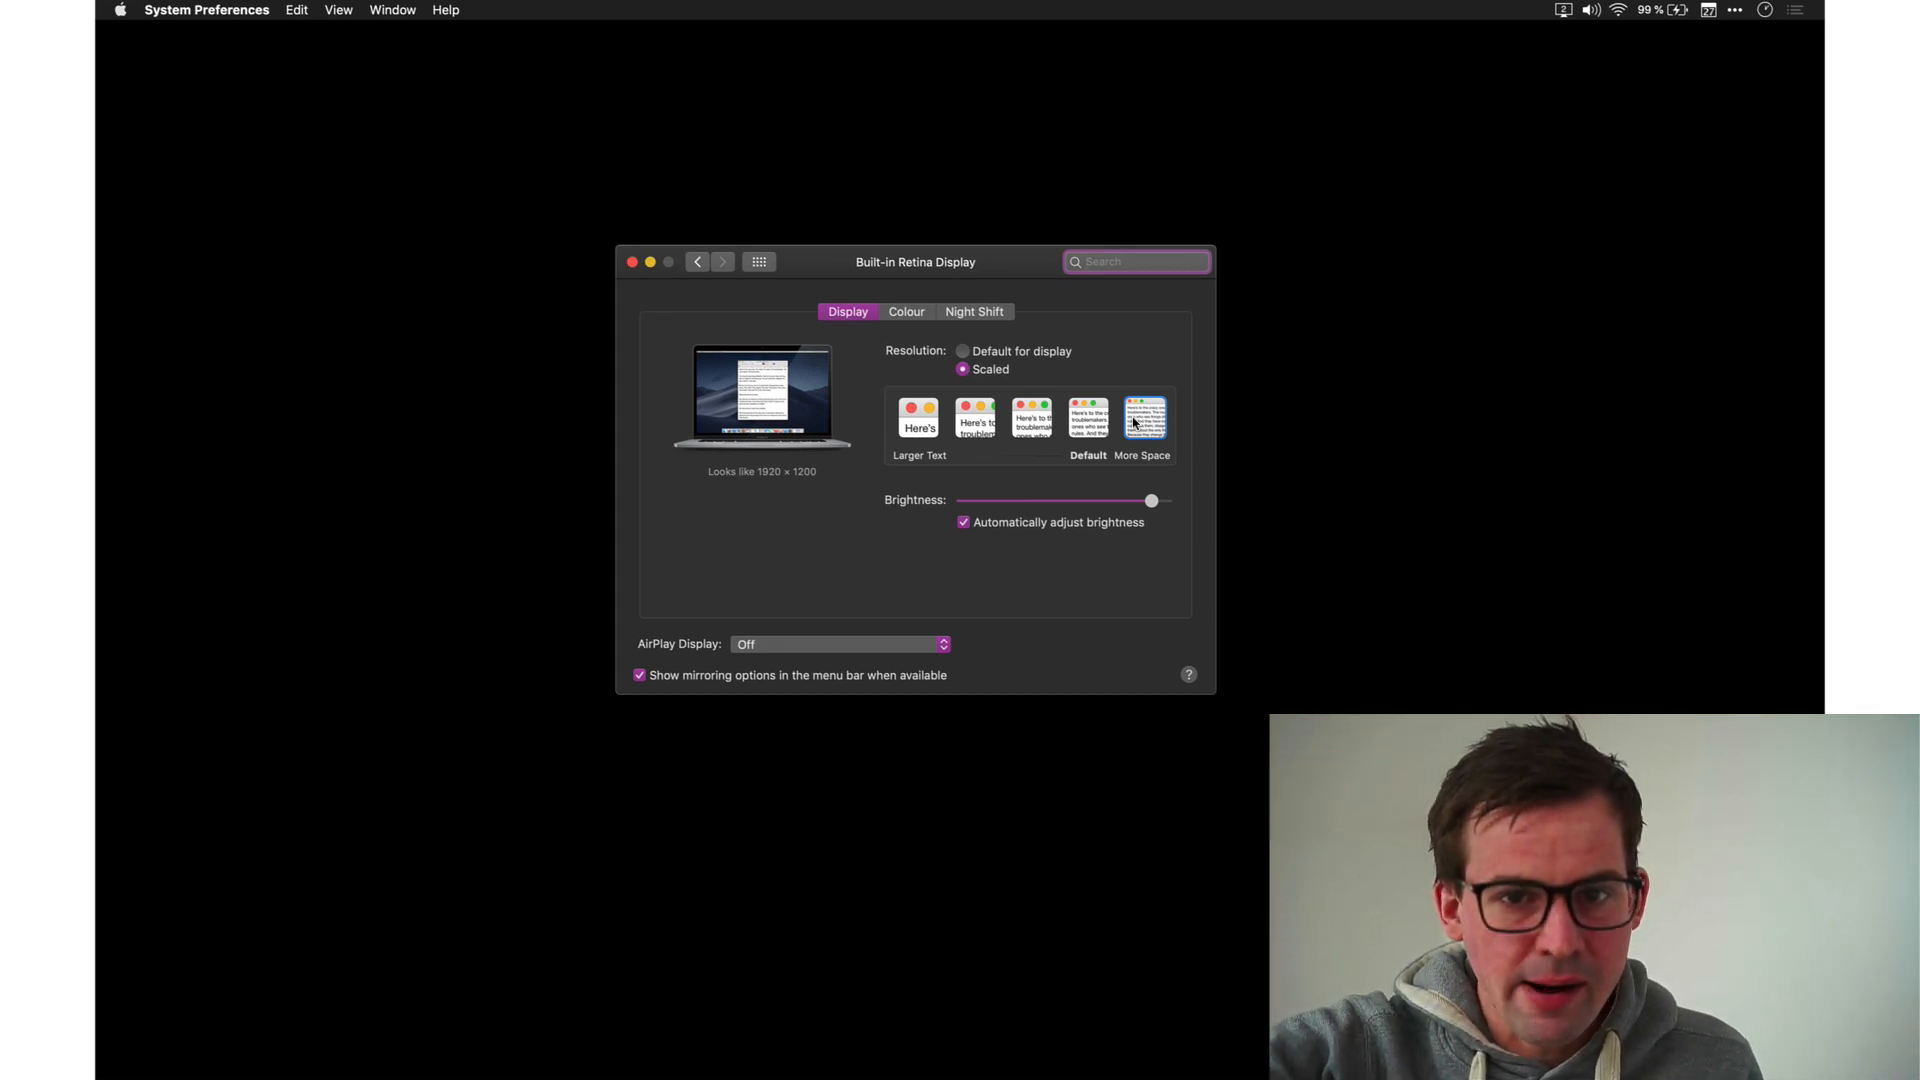
- Bring up the thnkdev QuickRes download page for macOS 10.11+ in Chrome
left_click(1134, 261)
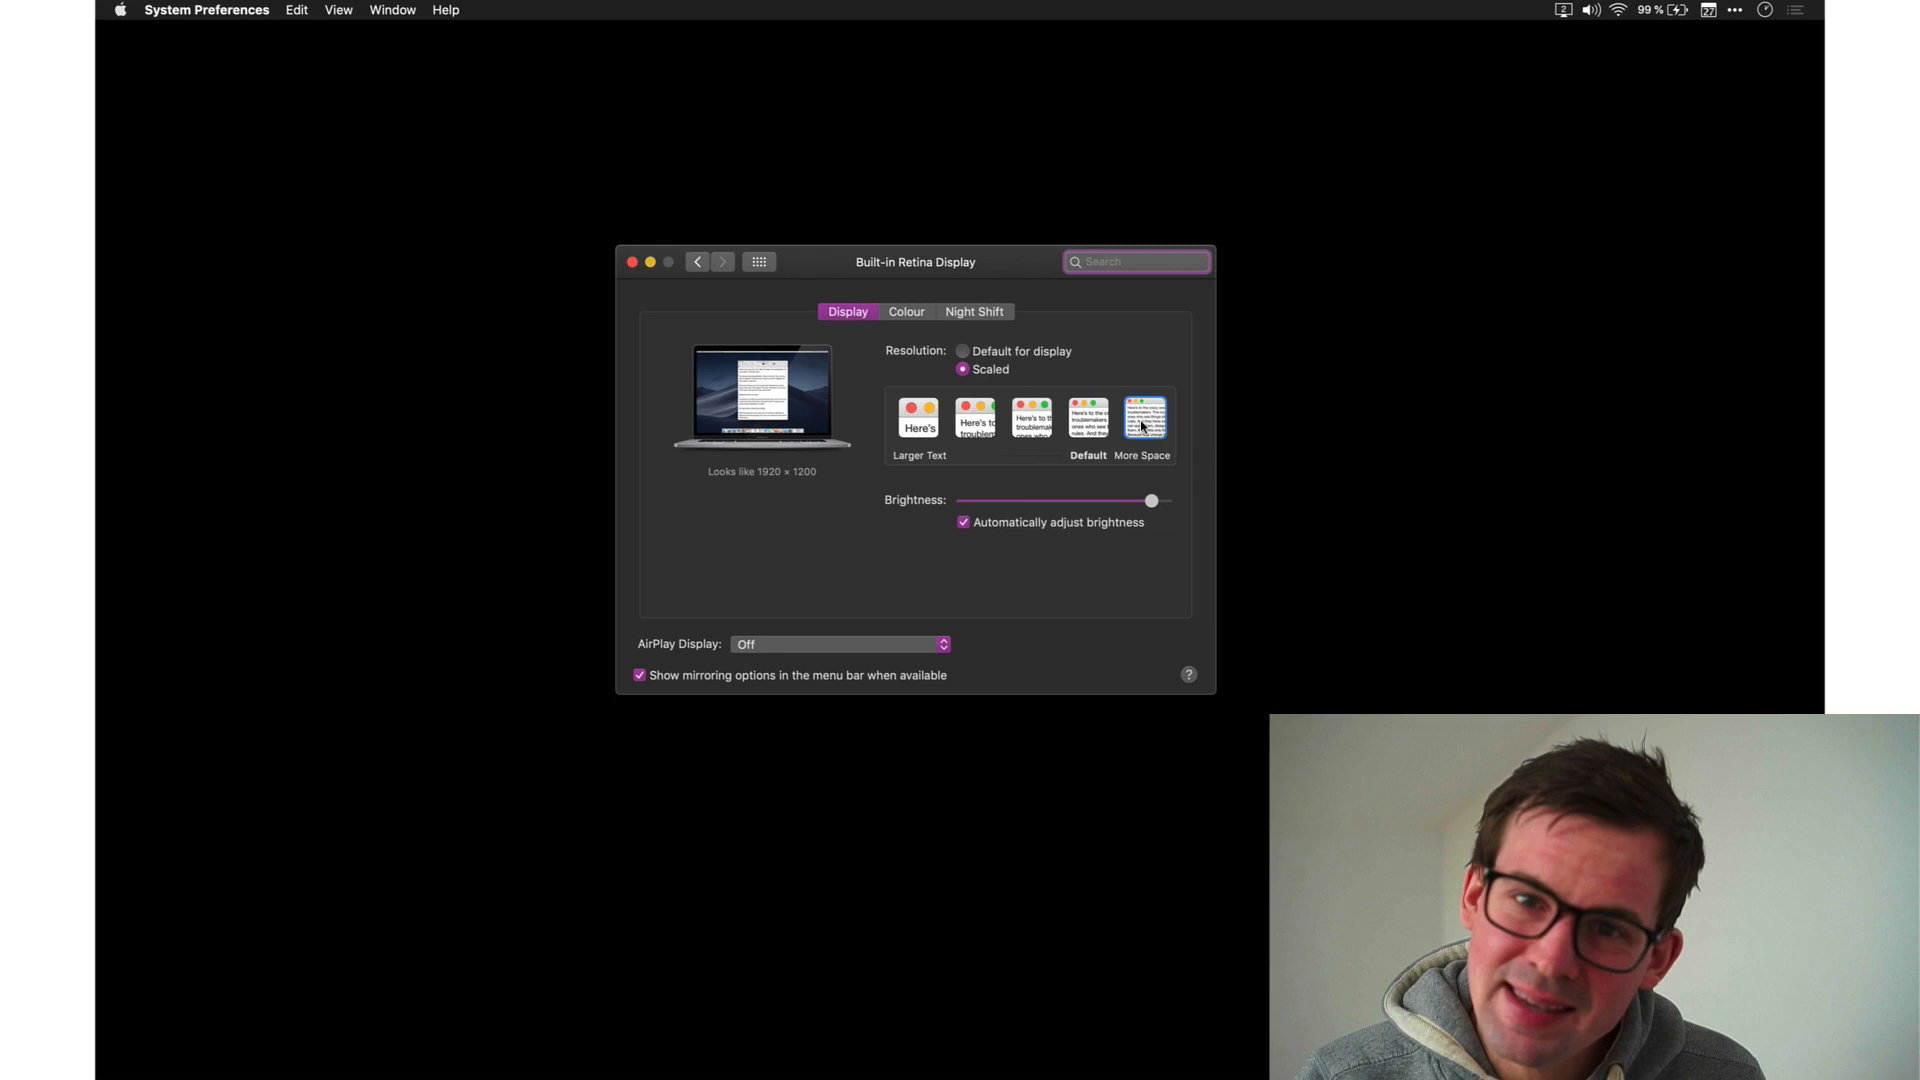
left_click(1136, 261)
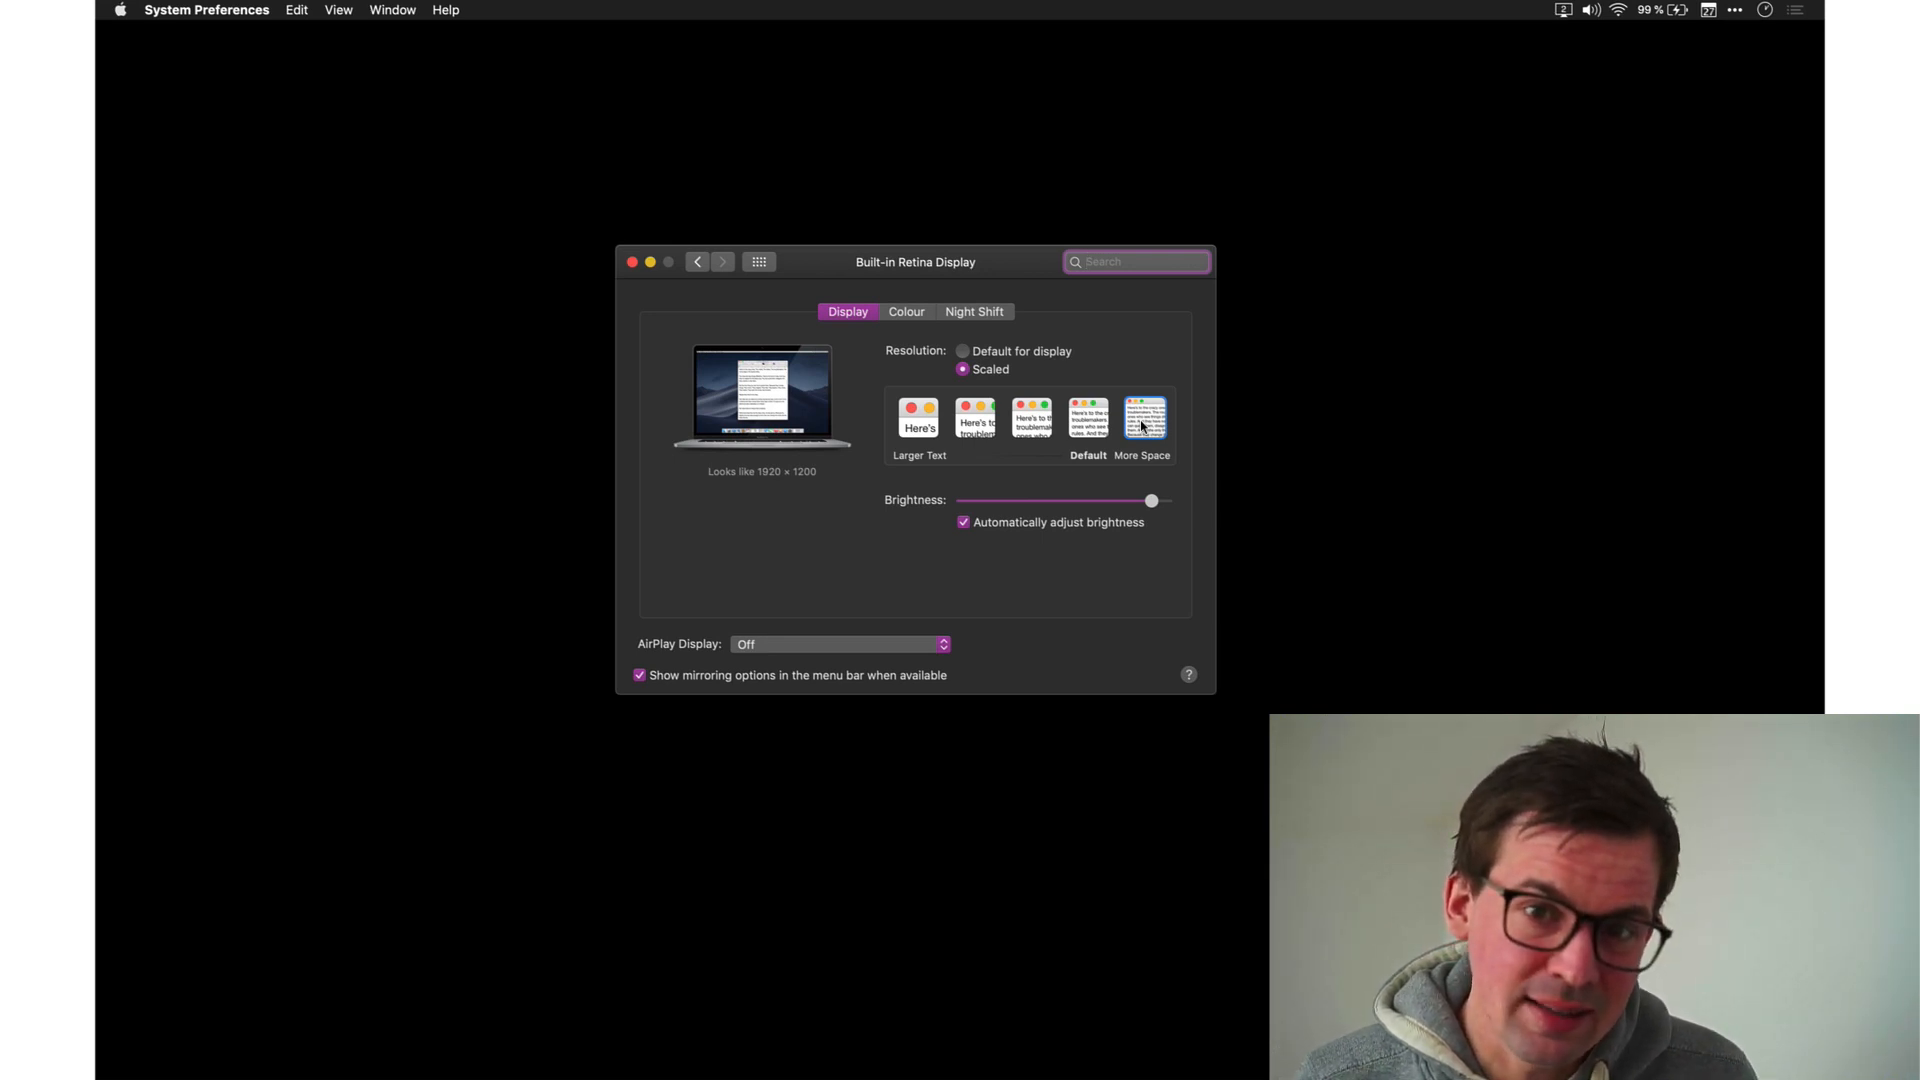
left_click(1134, 261)
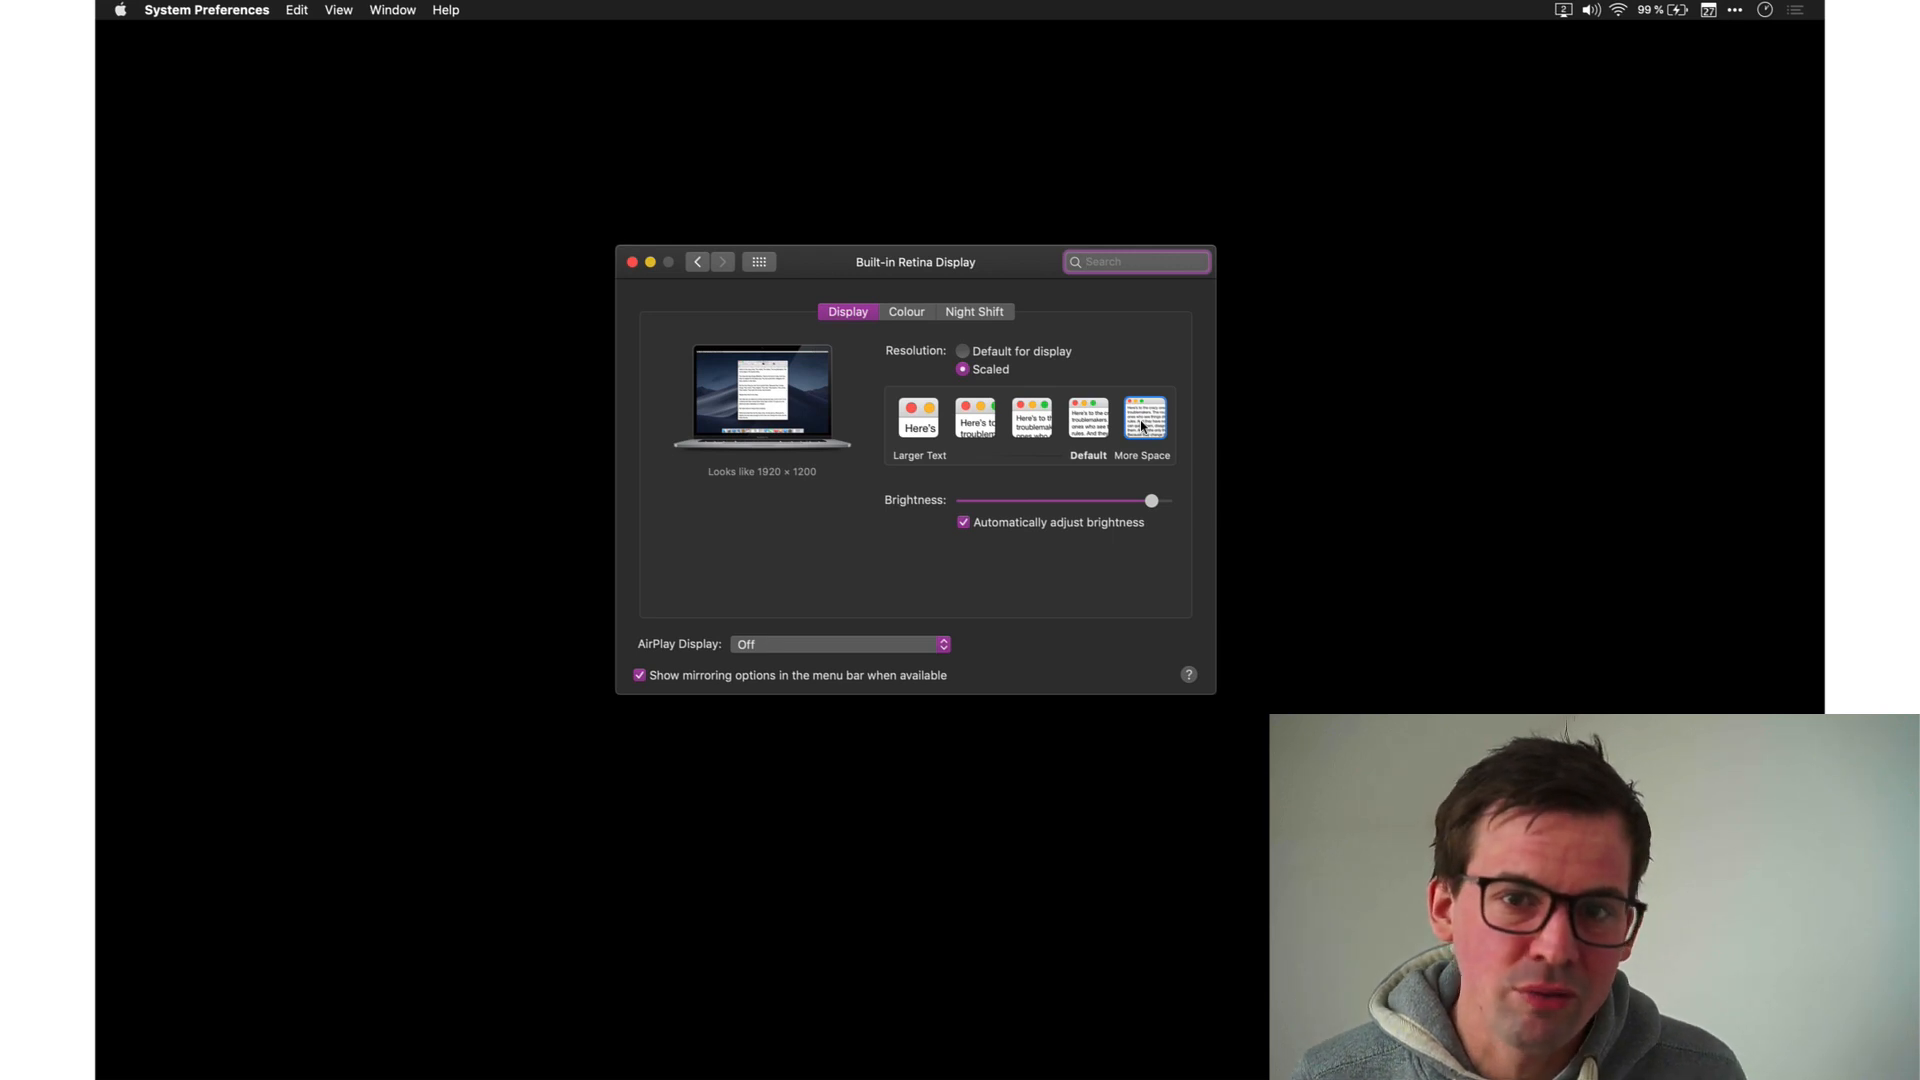
left_click(1135, 261)
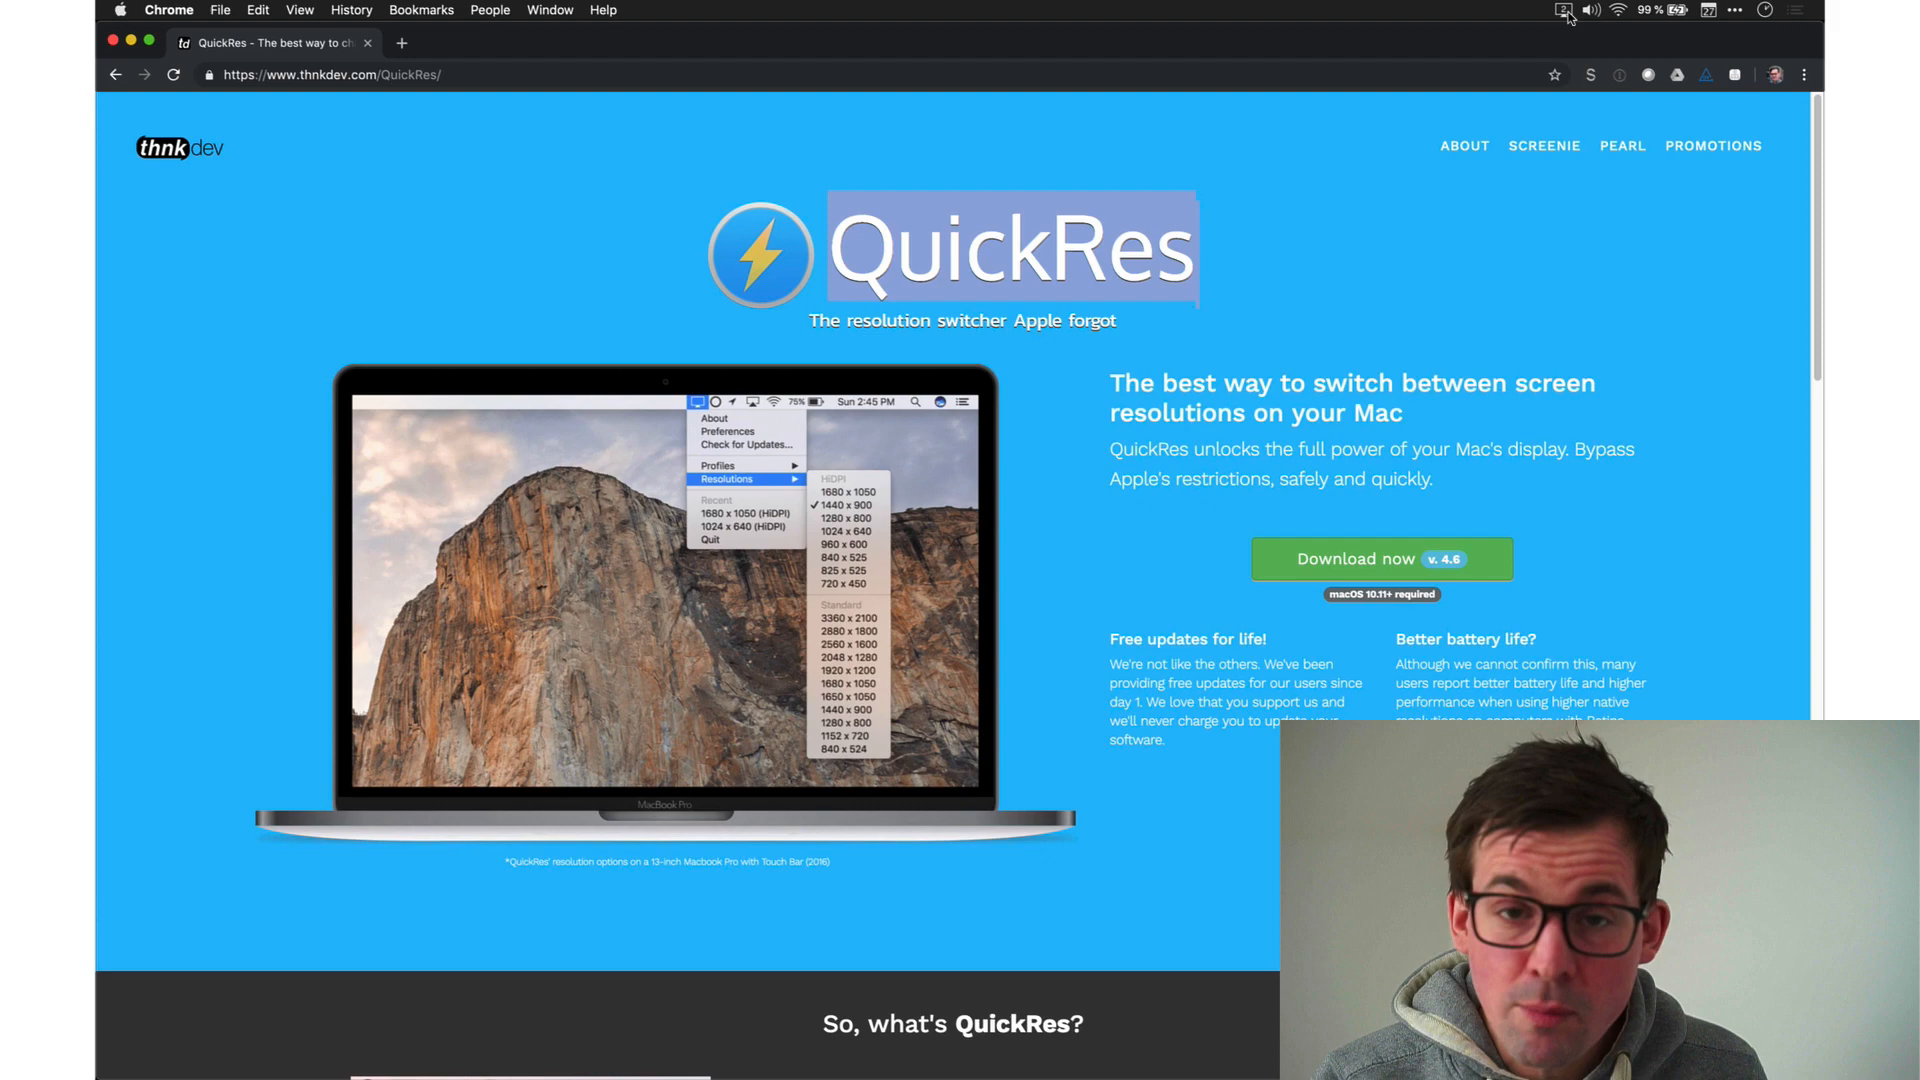
mouse_move(1565, 10)
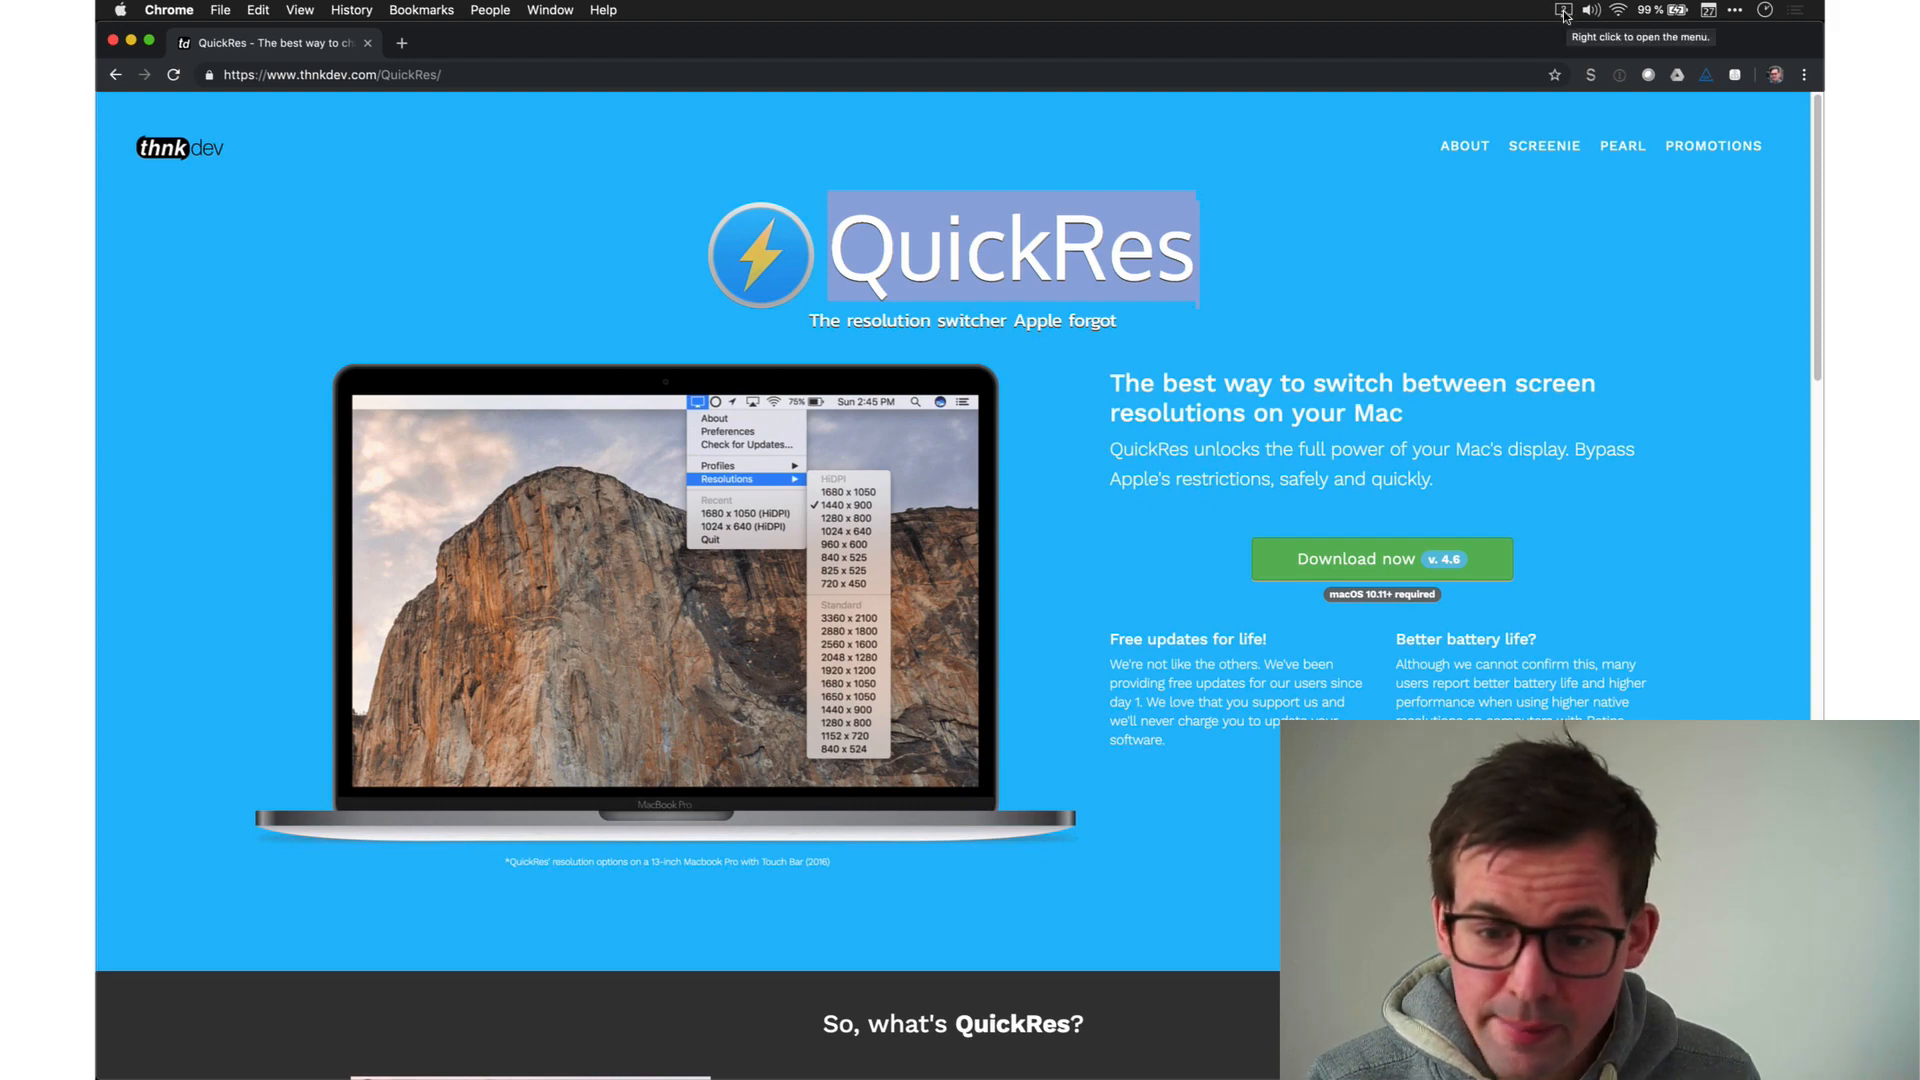
- Show QuickRes's HiDPI and standard resolution lists, with 1920 × 1200 checked
left_click(1564, 10)
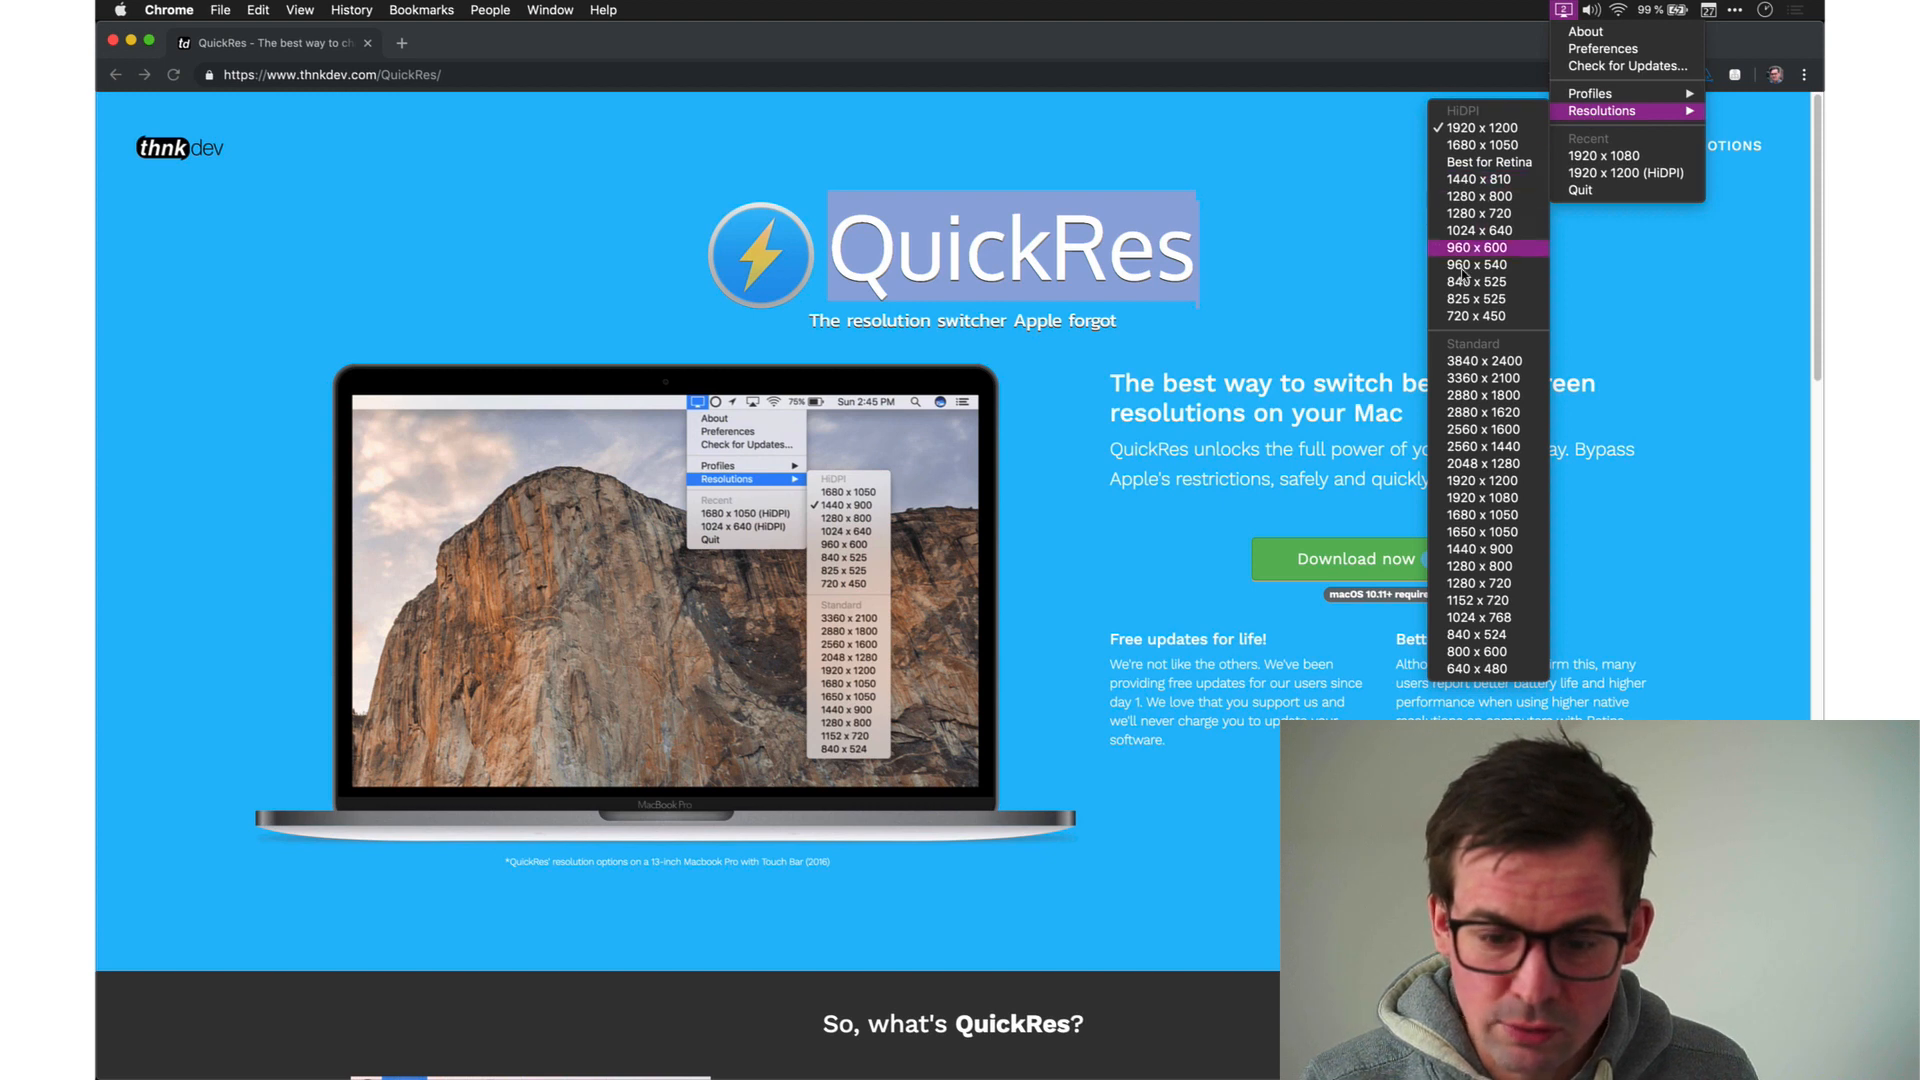
mouse_move(1478, 230)
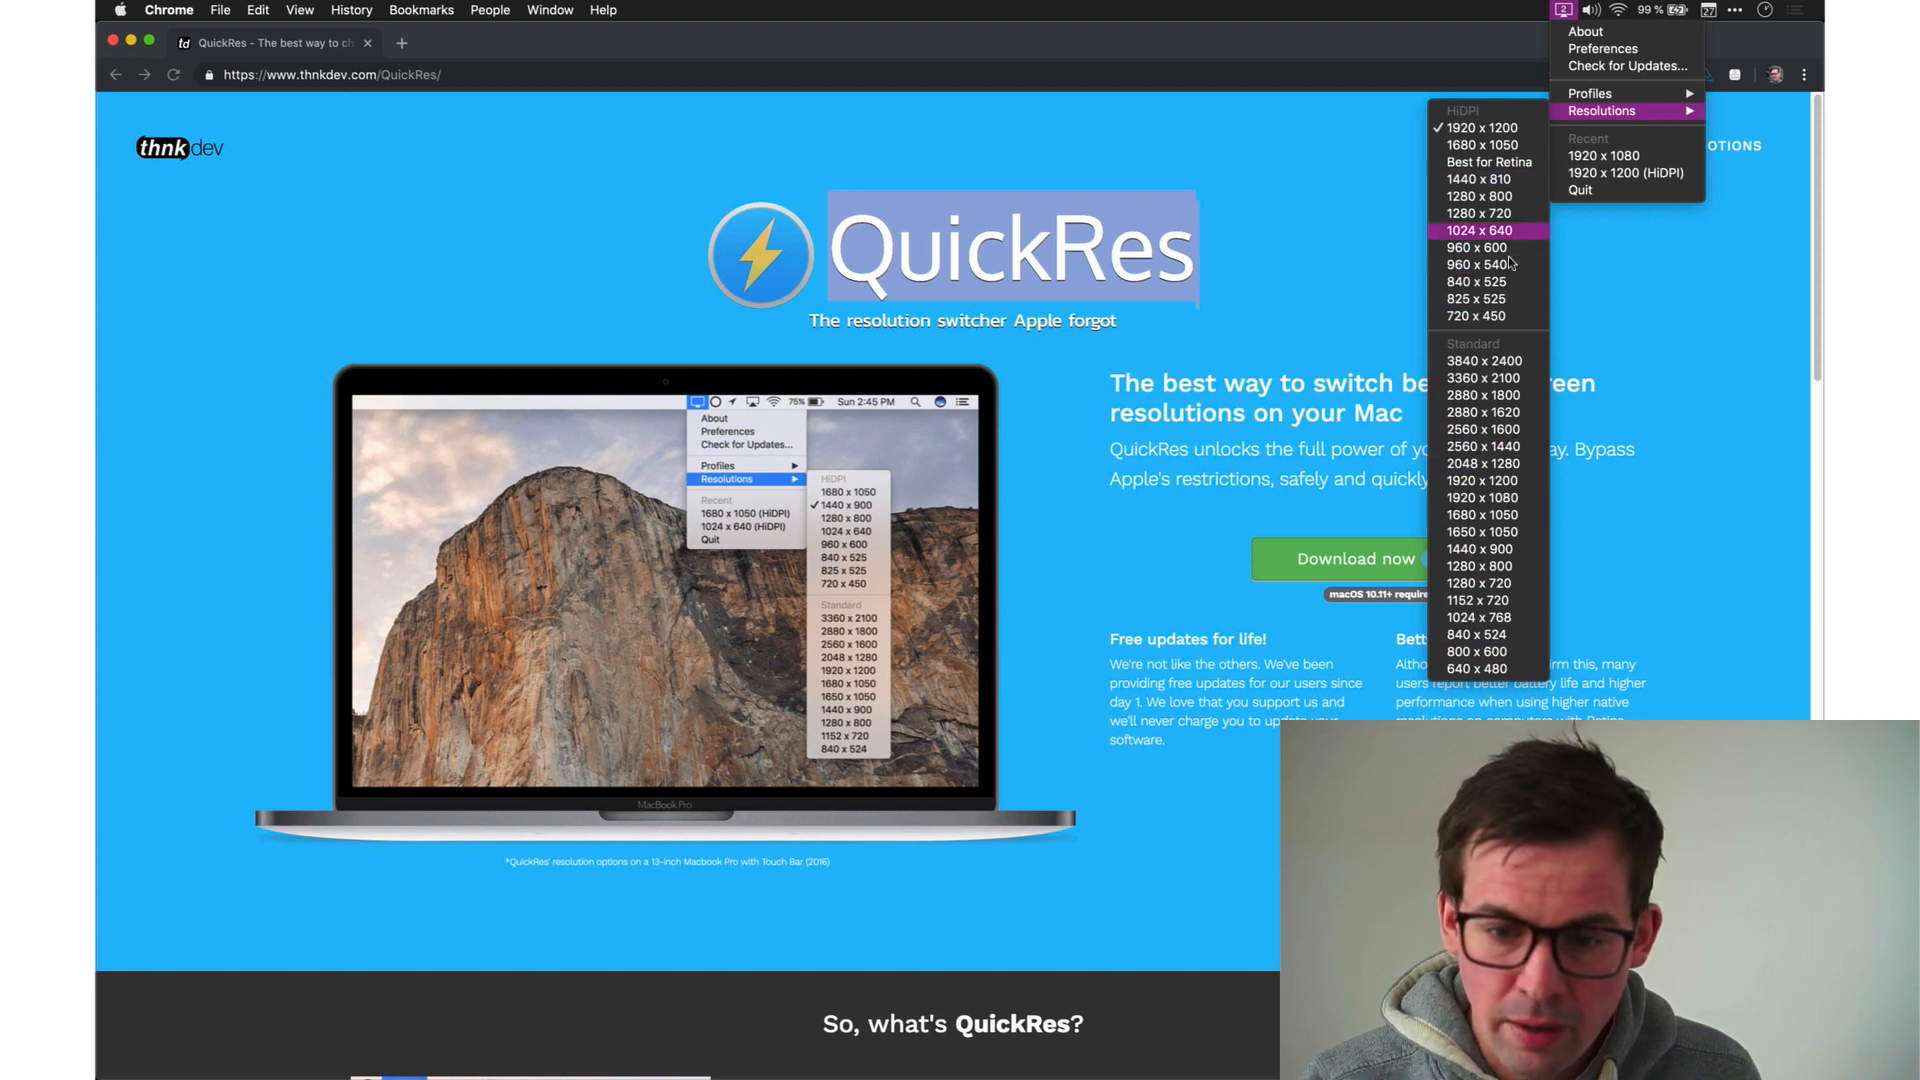
mouse_move(1488, 220)
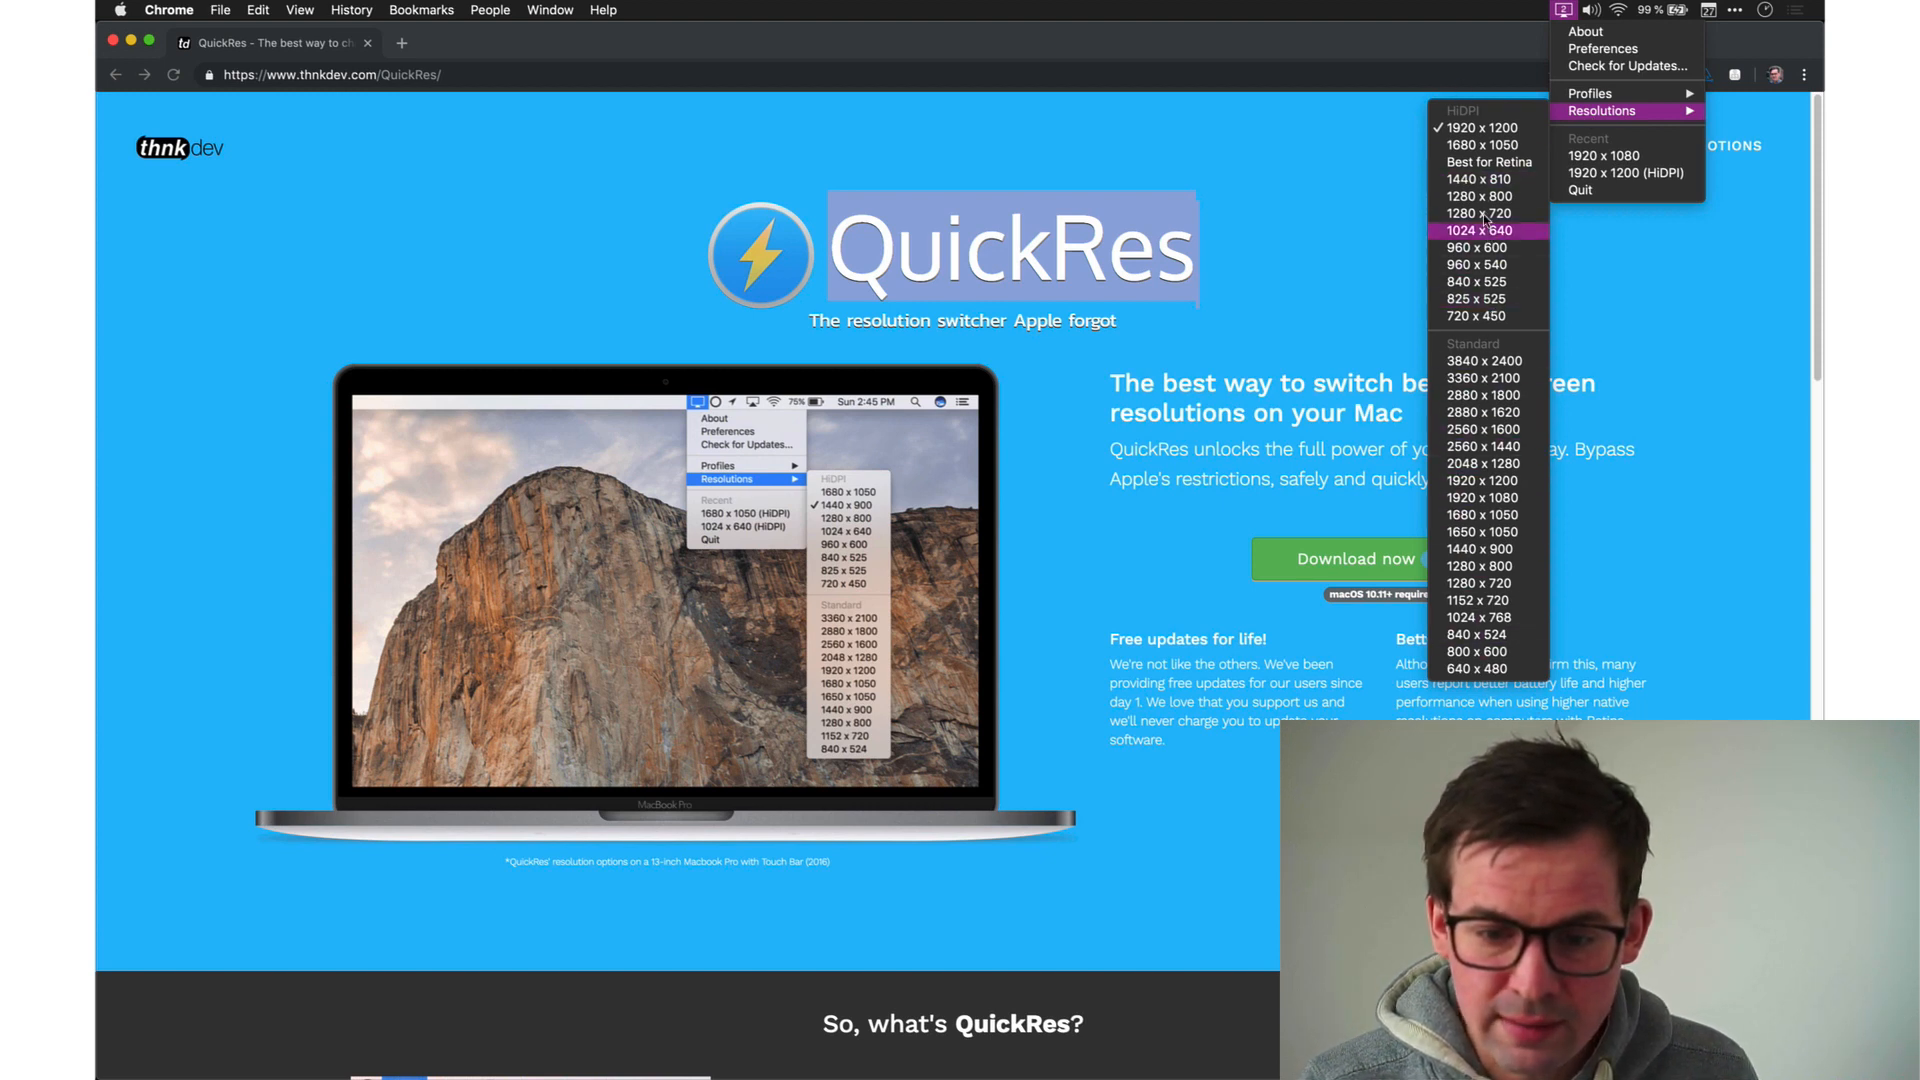
mouse_move(1483, 213)
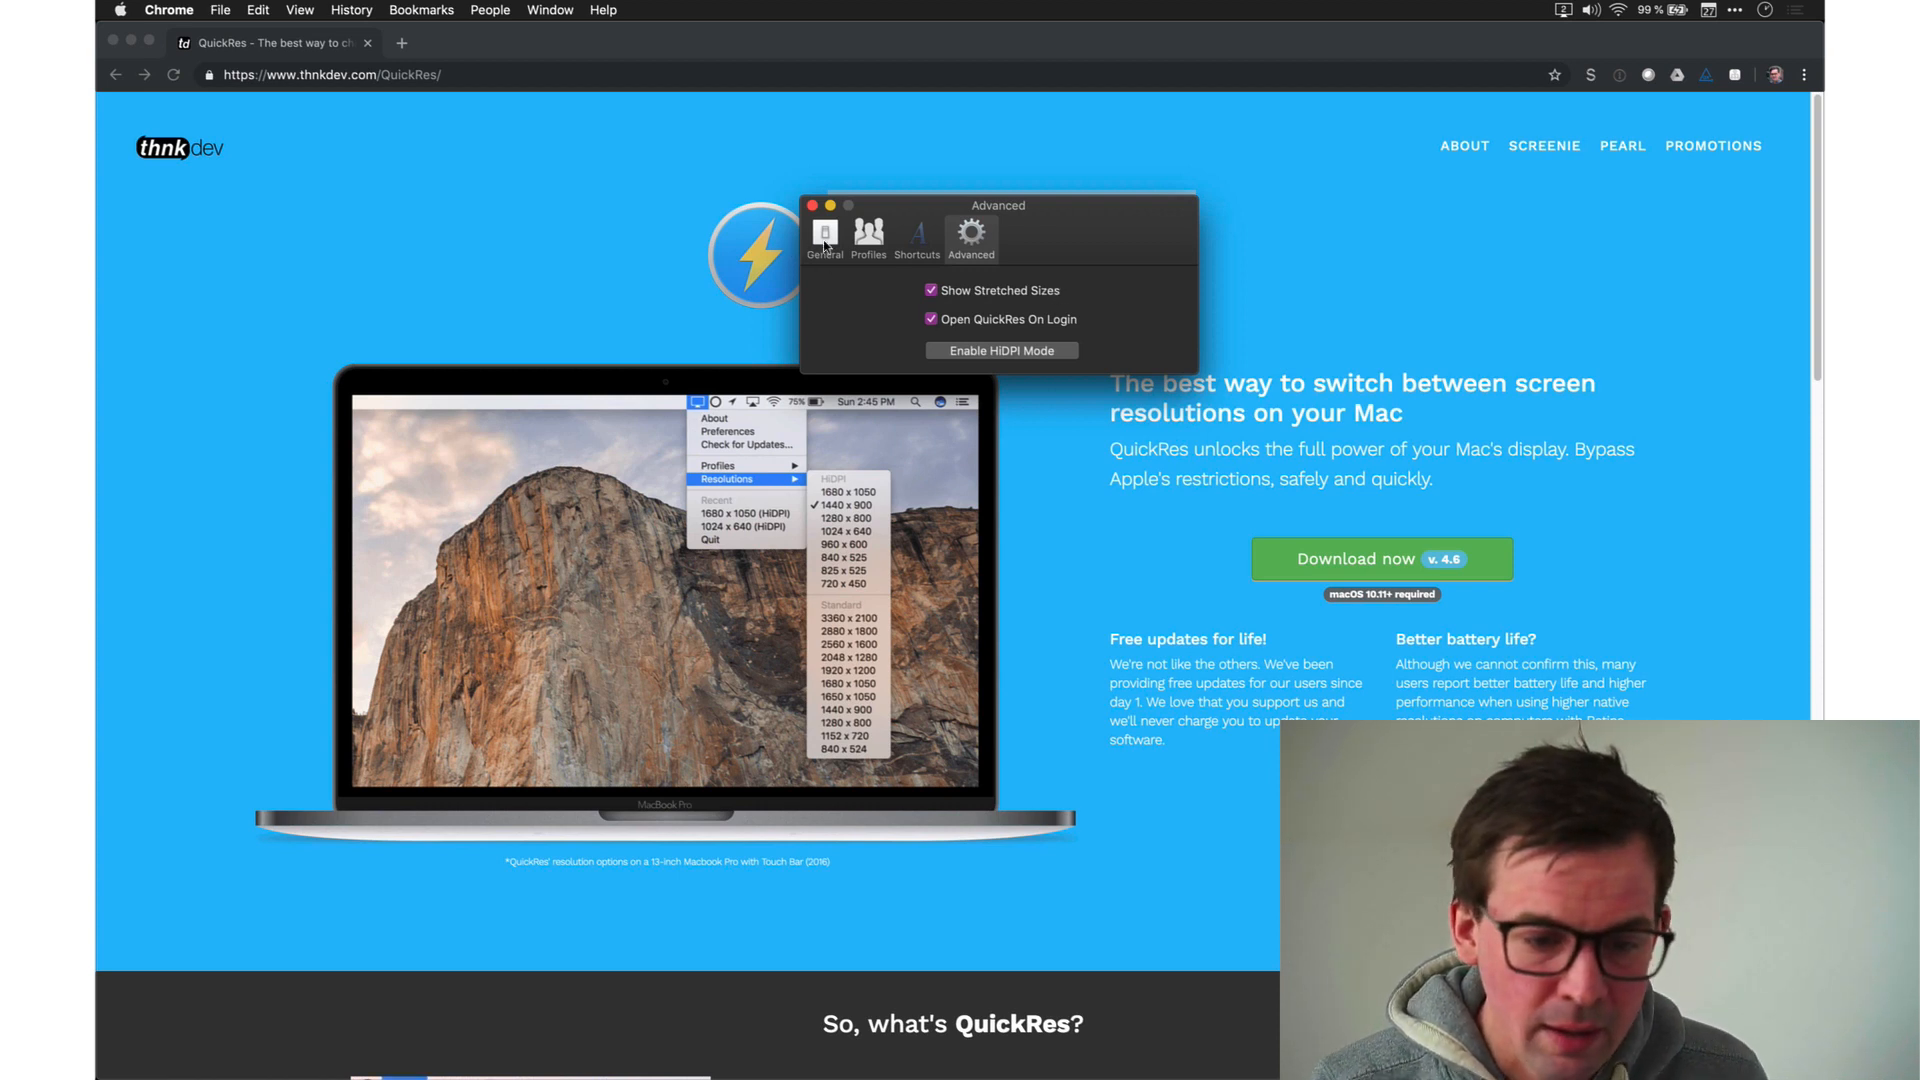
- Enable Show Stretched Sizes and Open QuickRes On Login in QuickRes Preferences
left_click(868, 233)
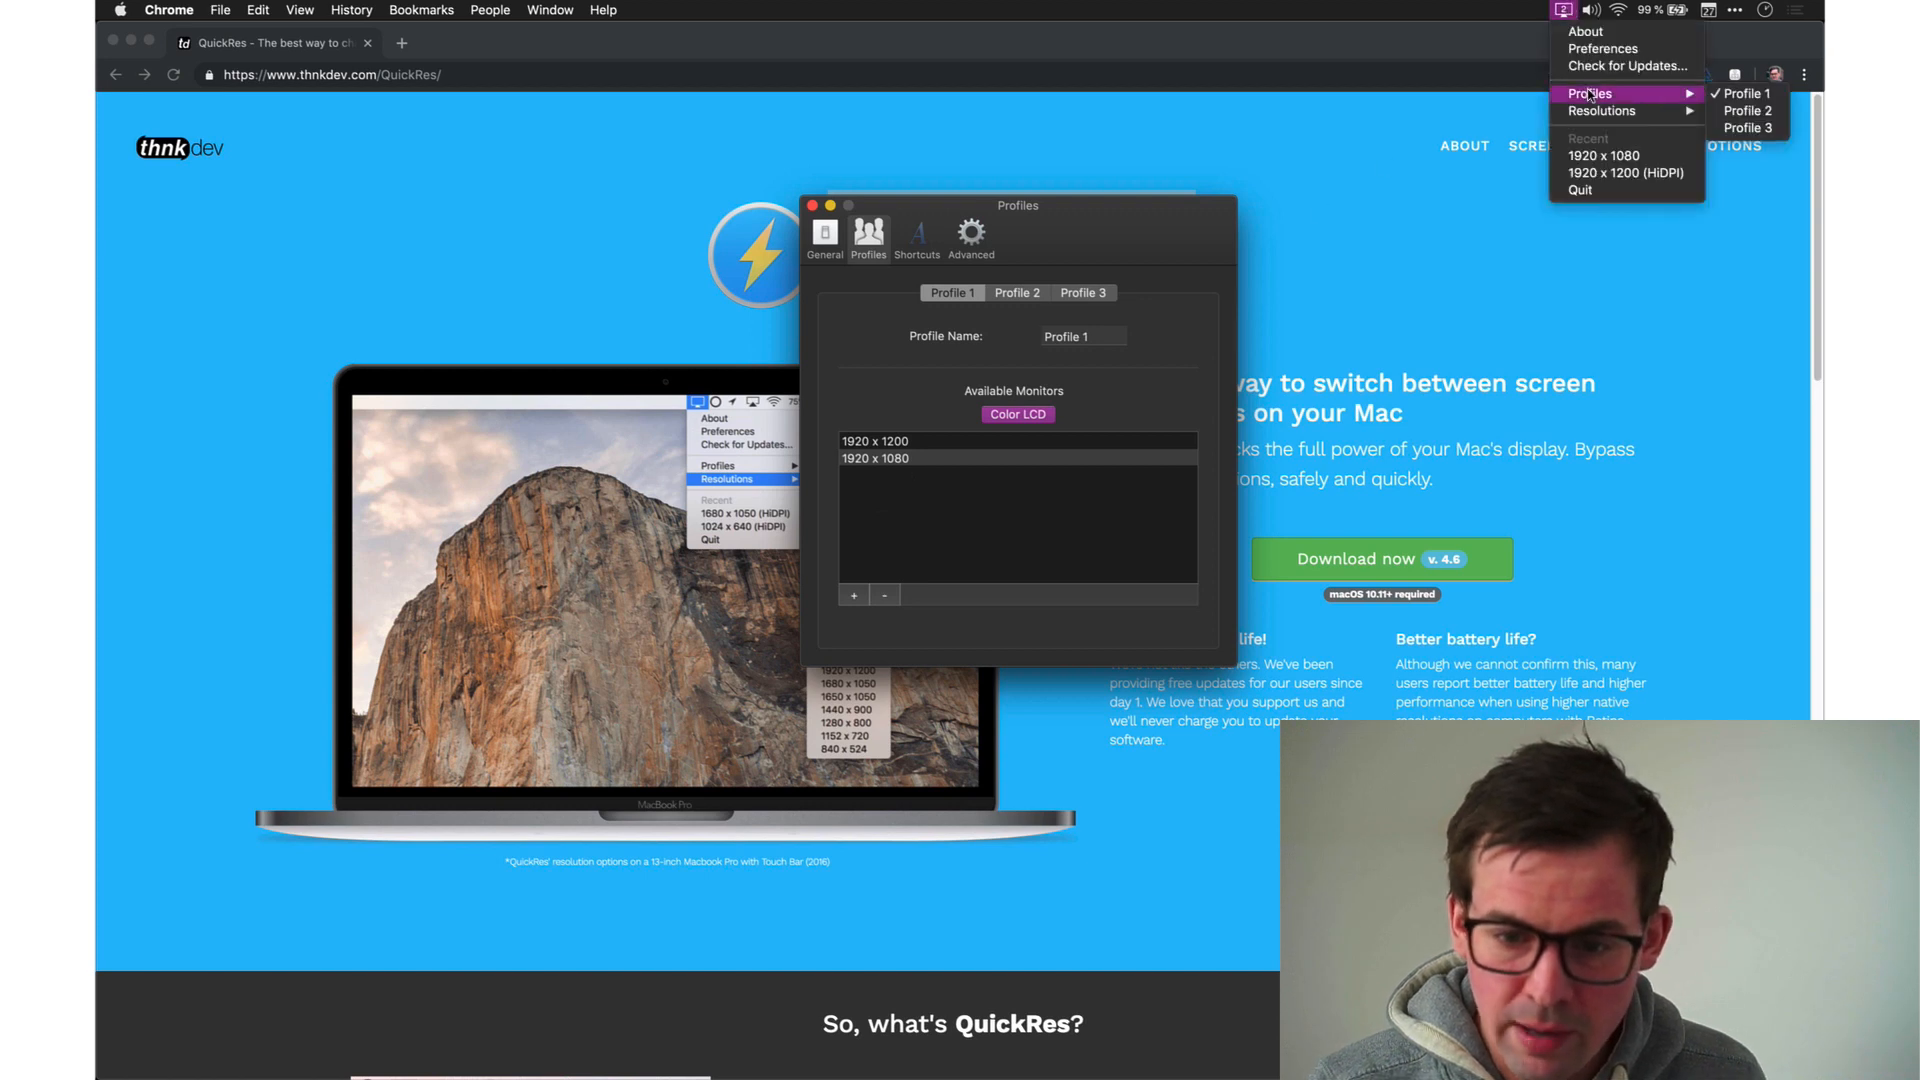
- Activate Profile 1 (1920 × 1200 and 1920 × 1080 on Color LCD) from the menu bar
left_click(1560, 11)
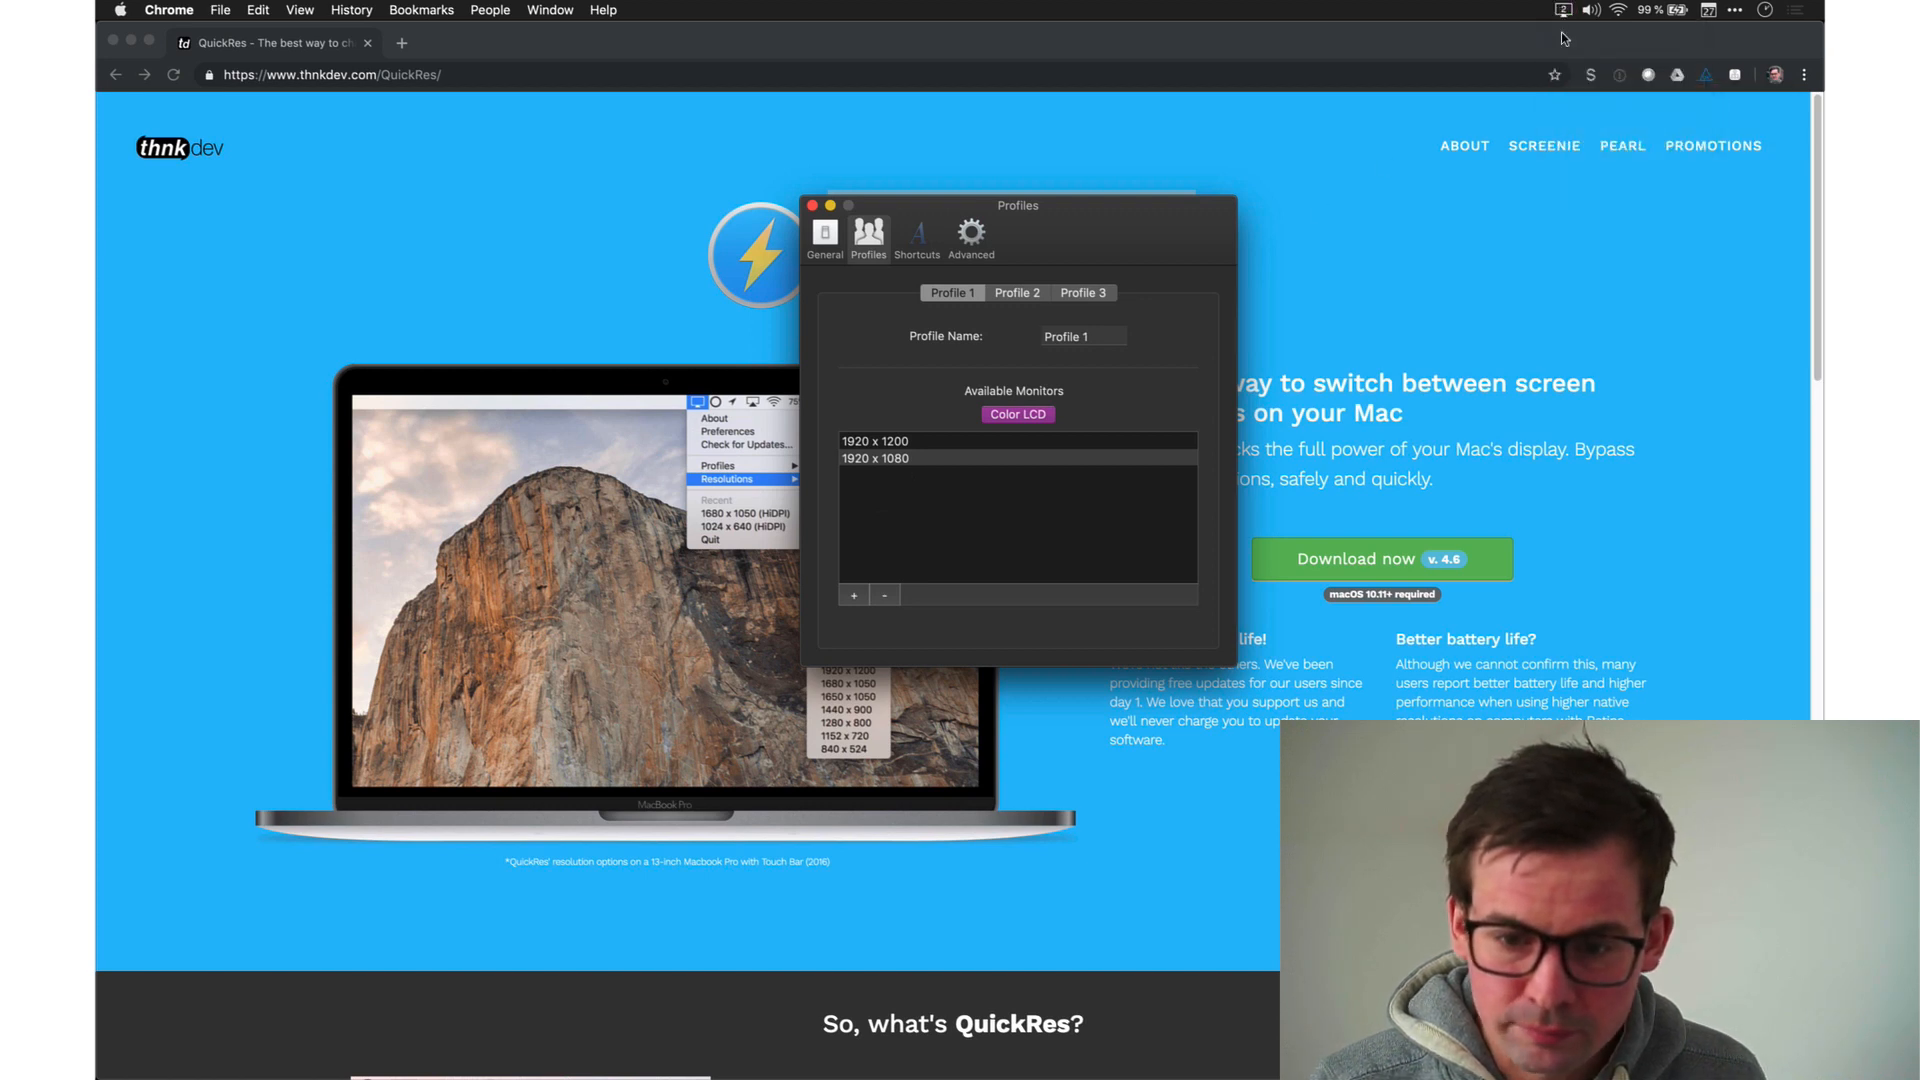